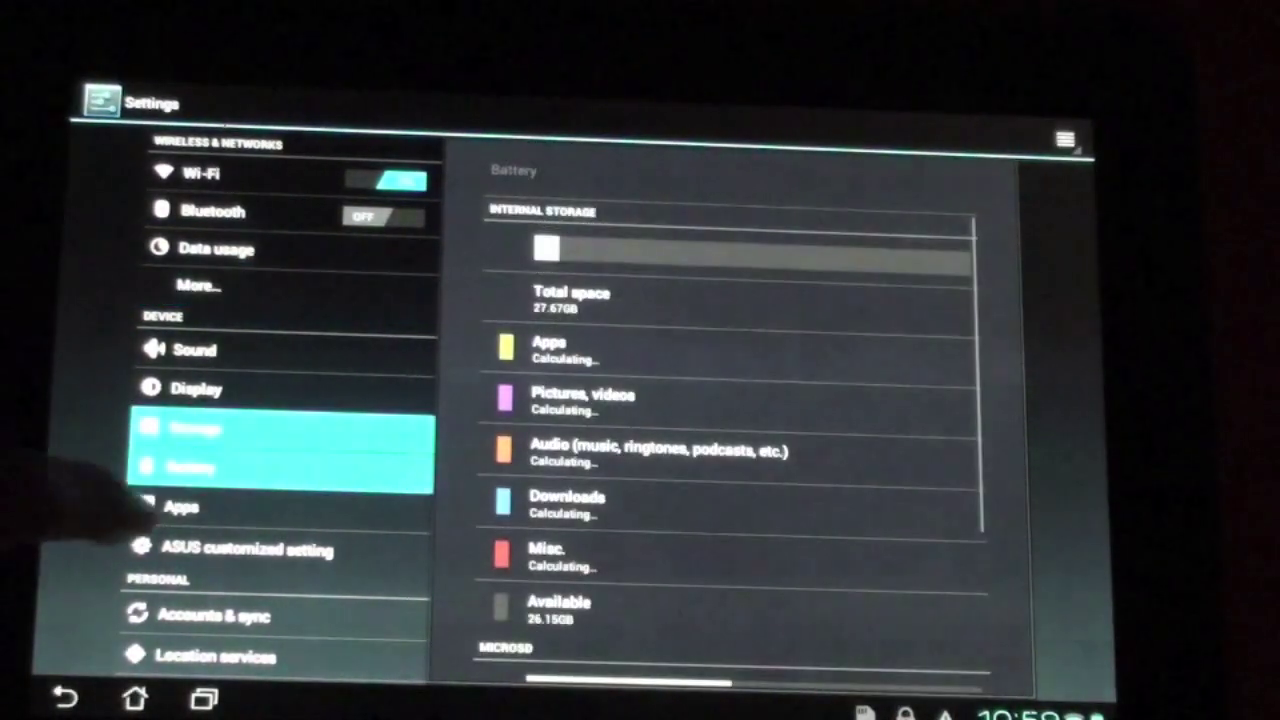
- View the battery status (81%, not charging), then the location services settings
{"action": "left_click", "coordinate": [200, 468]}
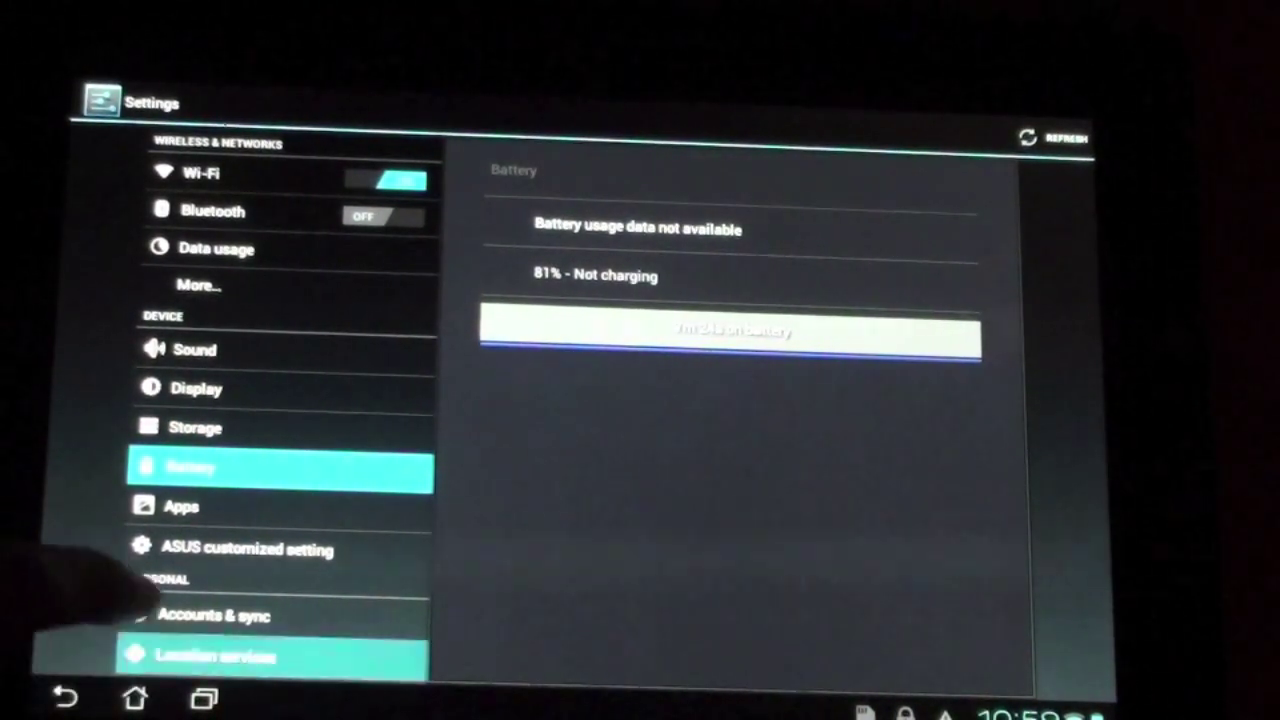
{"action": "left_click", "coordinate": [216, 656]}
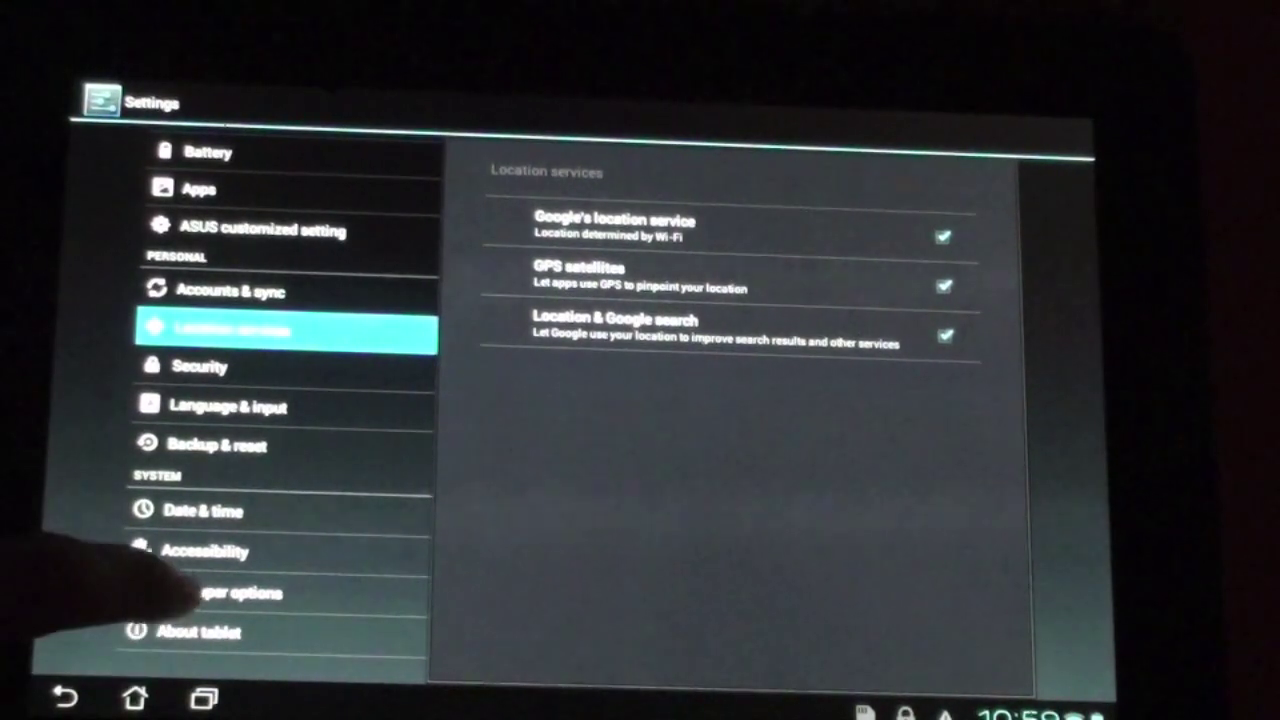
- Enter Developer options and accept the Attention warning with OK
{"action": "left_click", "coordinate": [240, 592]}
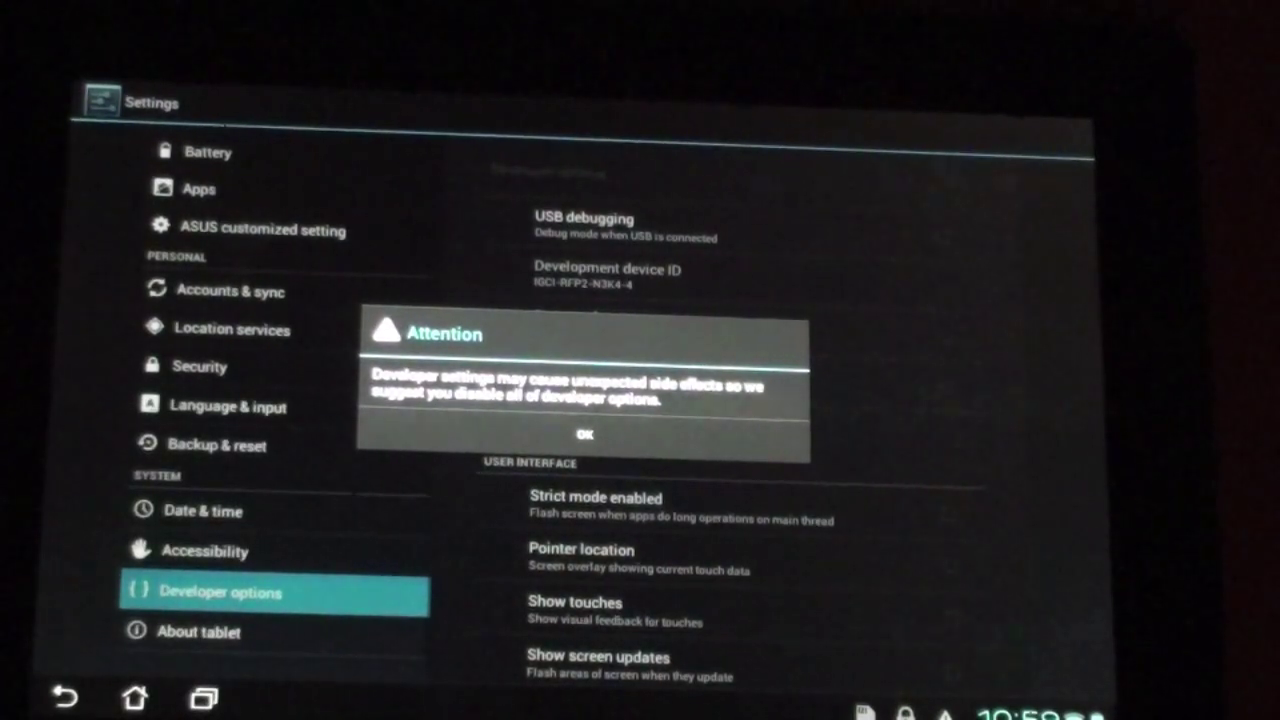
{"action": "left_click", "coordinate": [584, 436]}
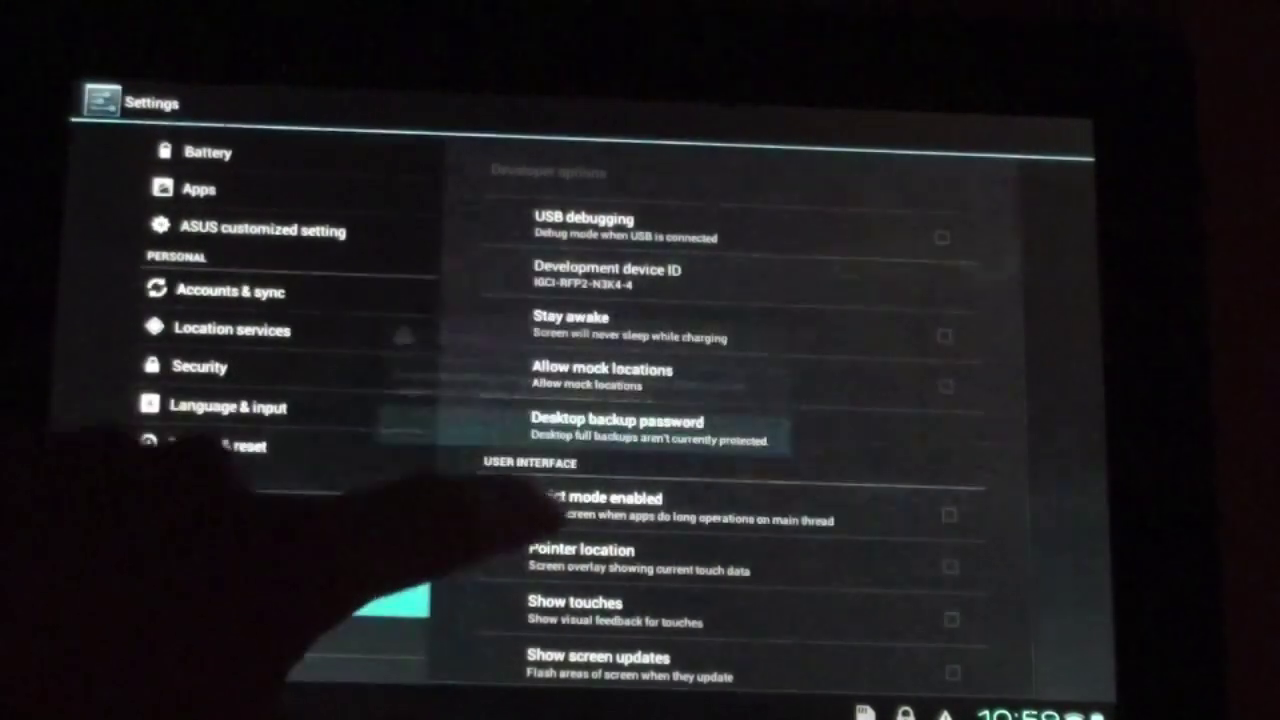